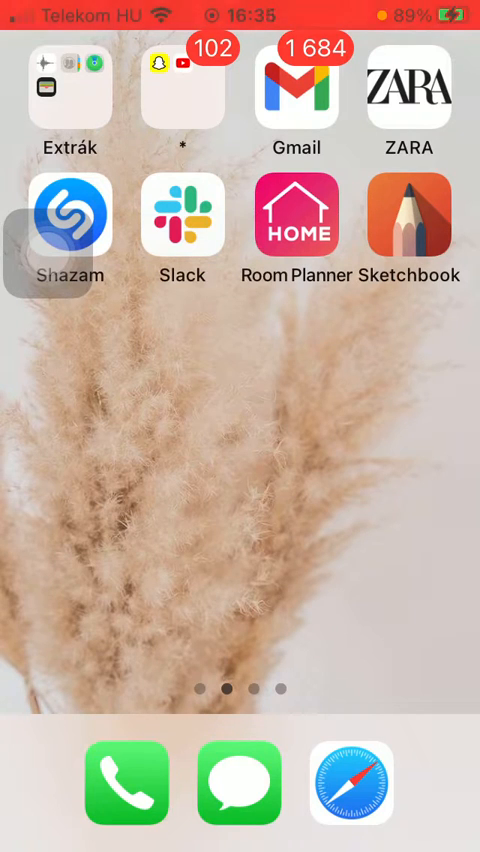
# Launch Sketchbook from the home screen, showing the keyboard-photo canvas.
pyautogui.click(408, 214)
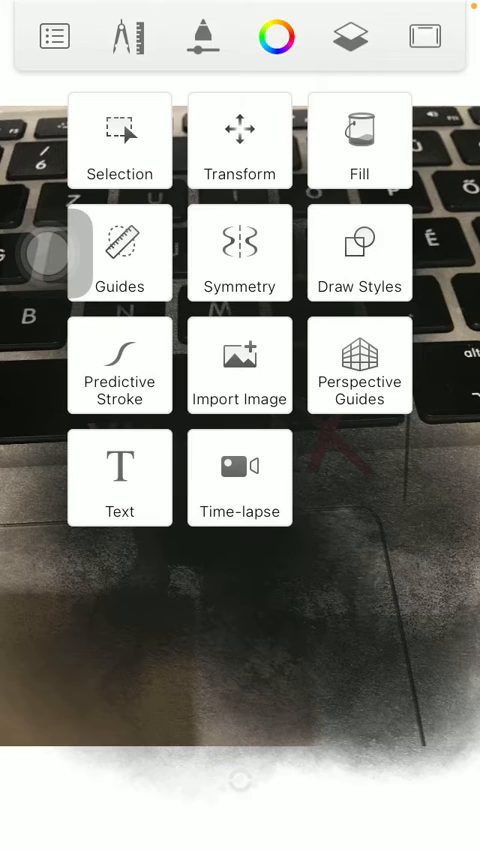
# Check the Course Watercolor brush settings and draw dark loops over the lower keyboard photo.
pyautogui.click(240, 476)
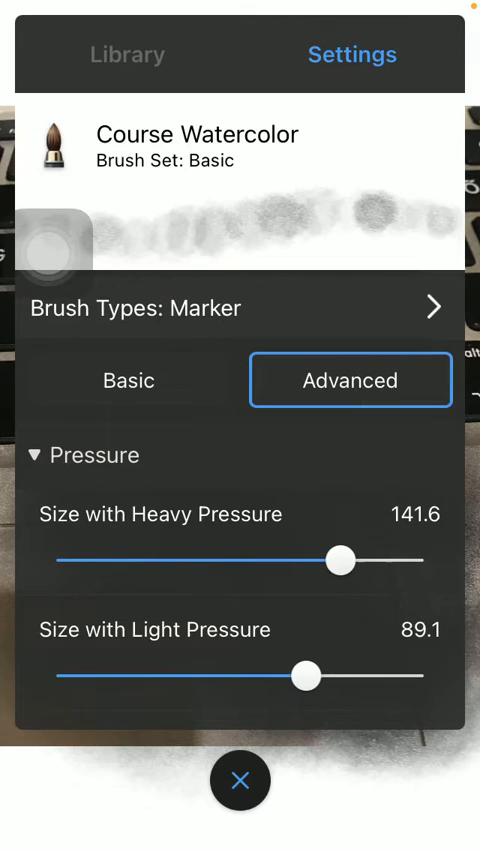
pyautogui.click(128, 54)
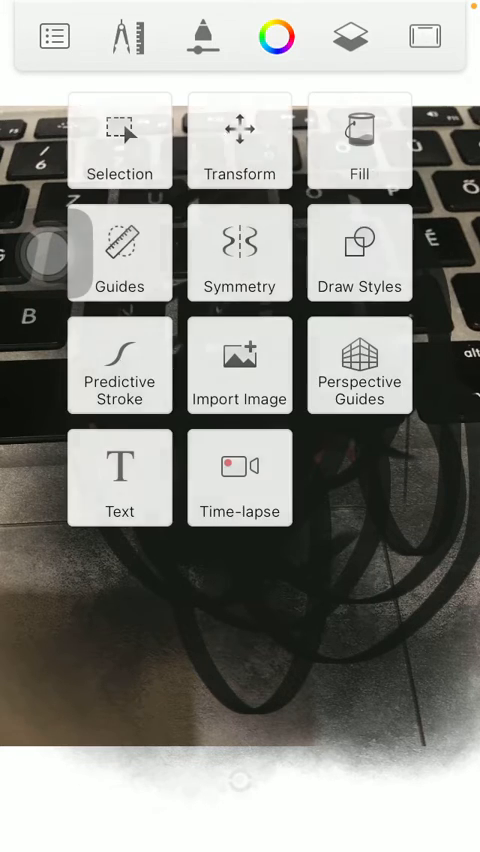
# Stop the time-lapse recording, showing 15 captured frames over a 17-second session.
pyautogui.click(240, 476)
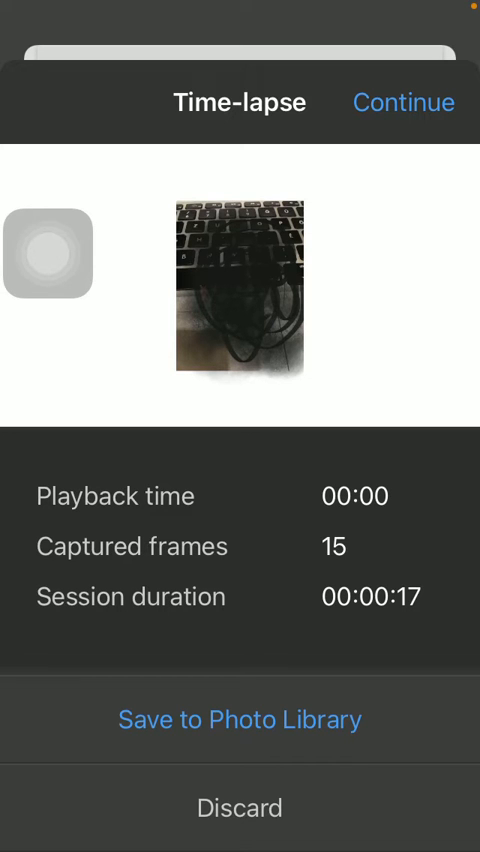
# Save the time-lapse to the Photo Library with full photo access and find it in Photos Recents.
pyautogui.click(240, 720)
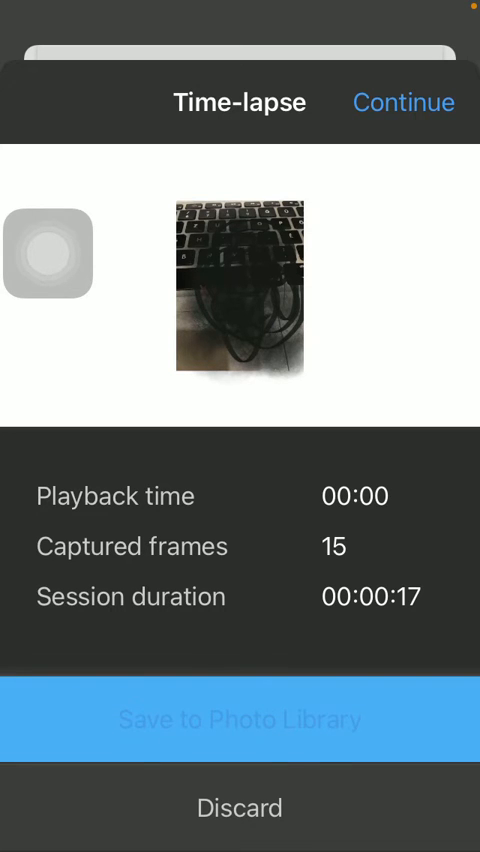
pyautogui.click(240, 720)
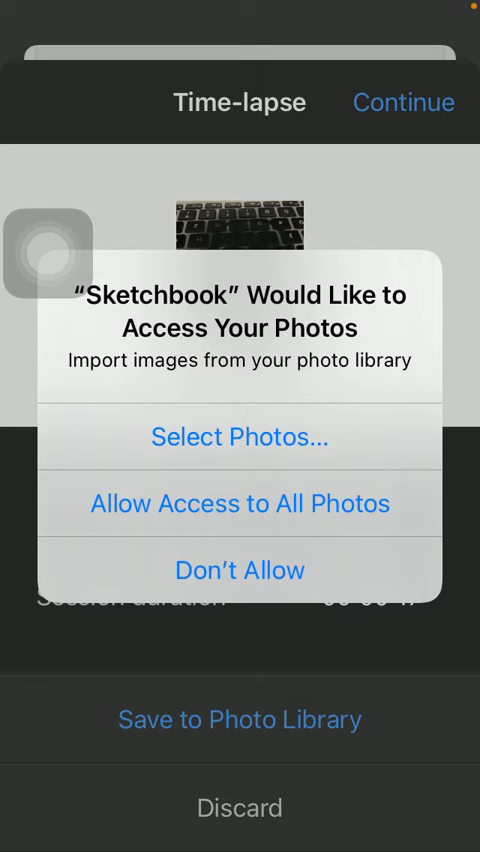
pyautogui.click(238, 436)
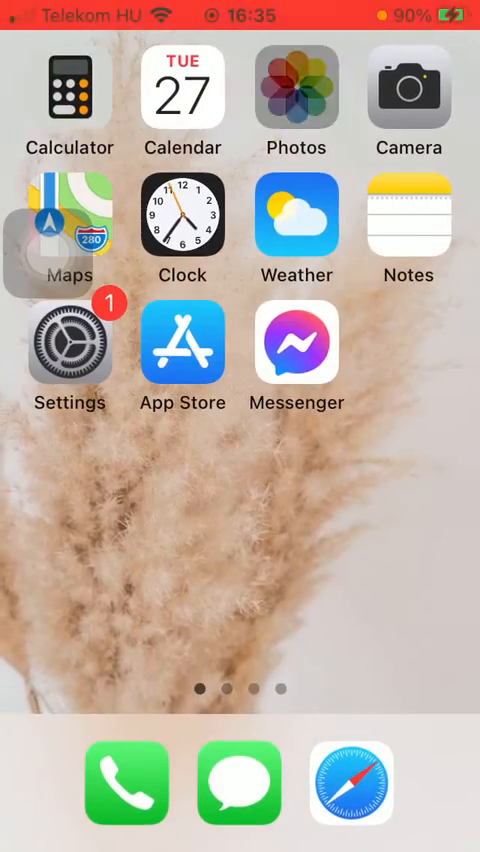
pyautogui.click(296, 98)
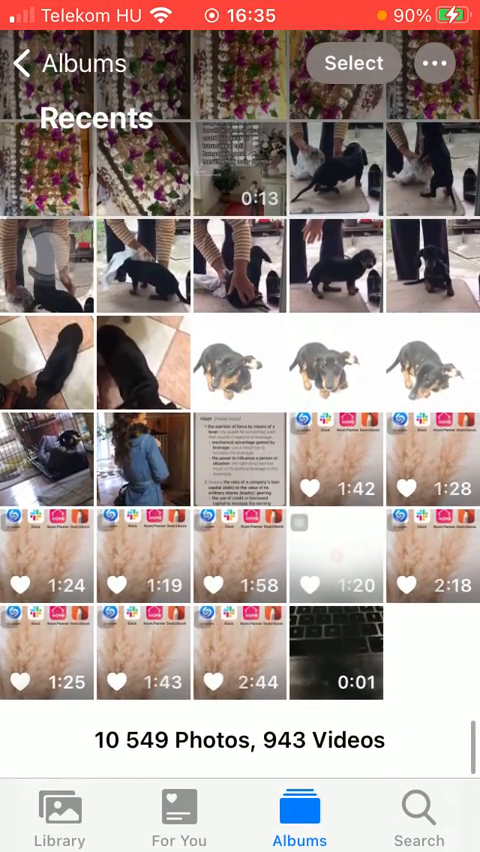